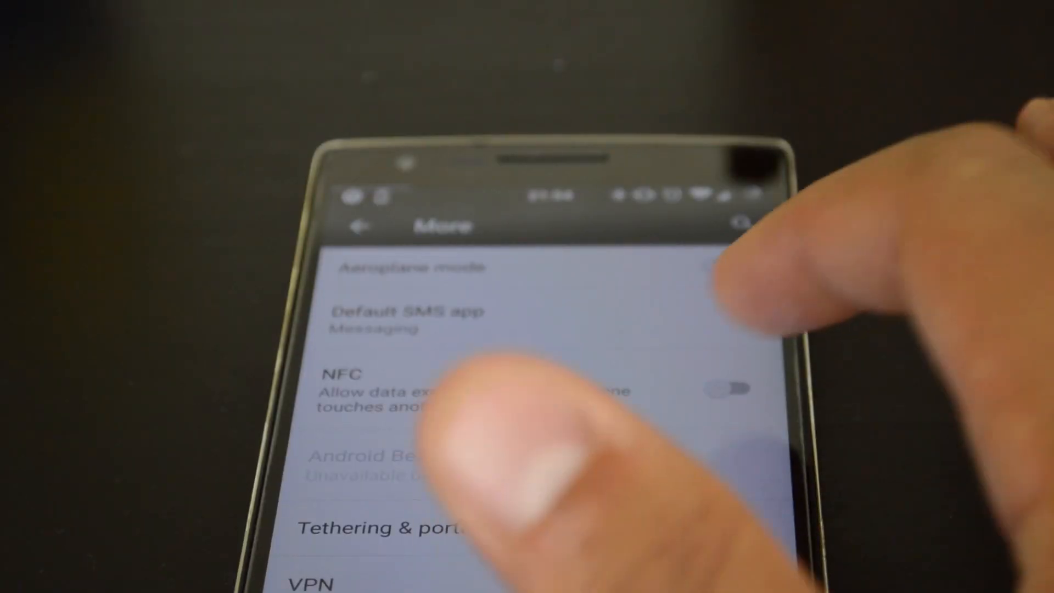
- Switch the NFC toggle on in Settings > More so Android Beam is ready to transmit
left_click(730, 390)
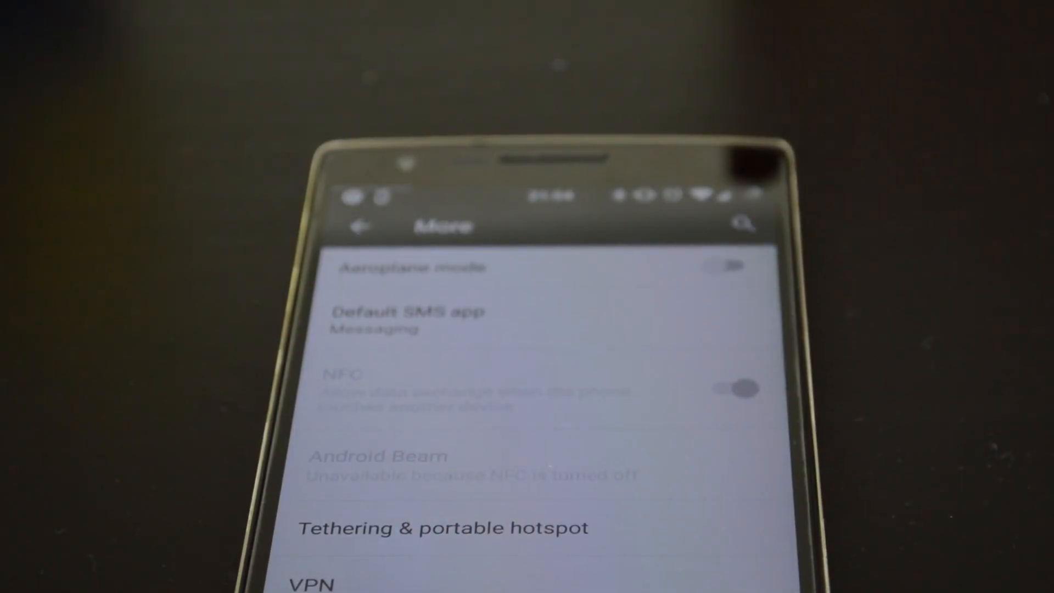
left_click(740, 390)
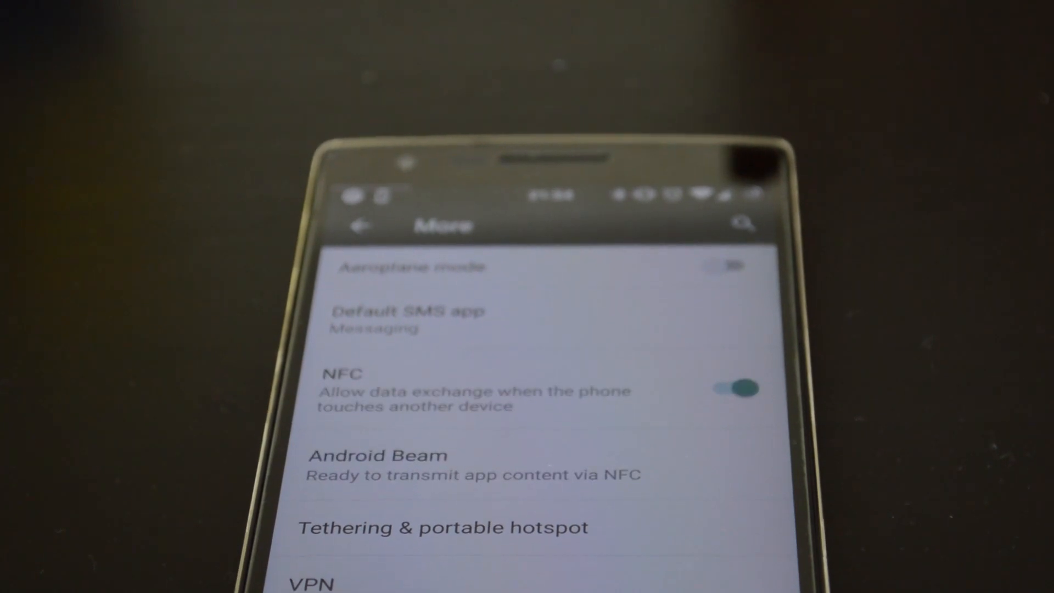